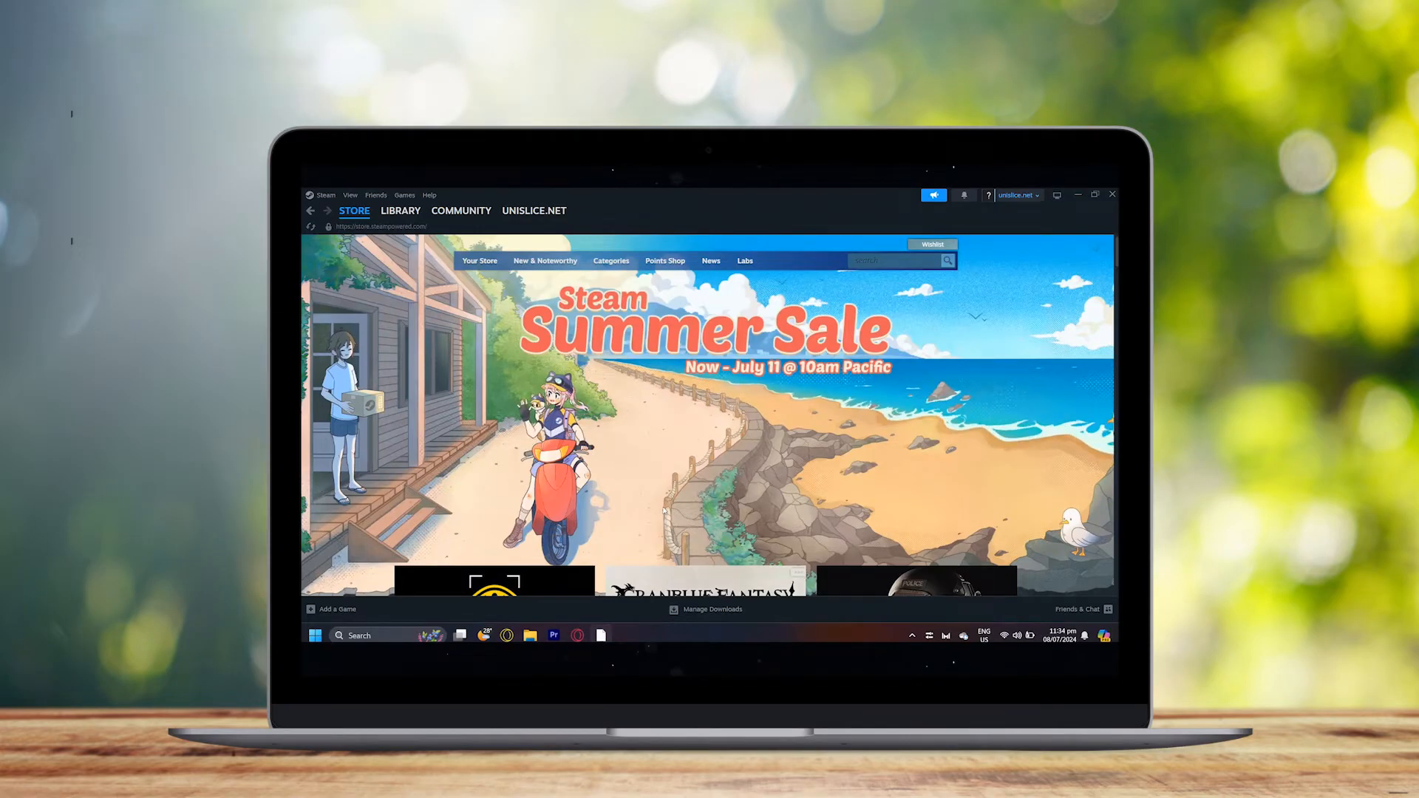
Search the store for 'goril' and go to the Gorilla Tag store page.
click(896, 260)
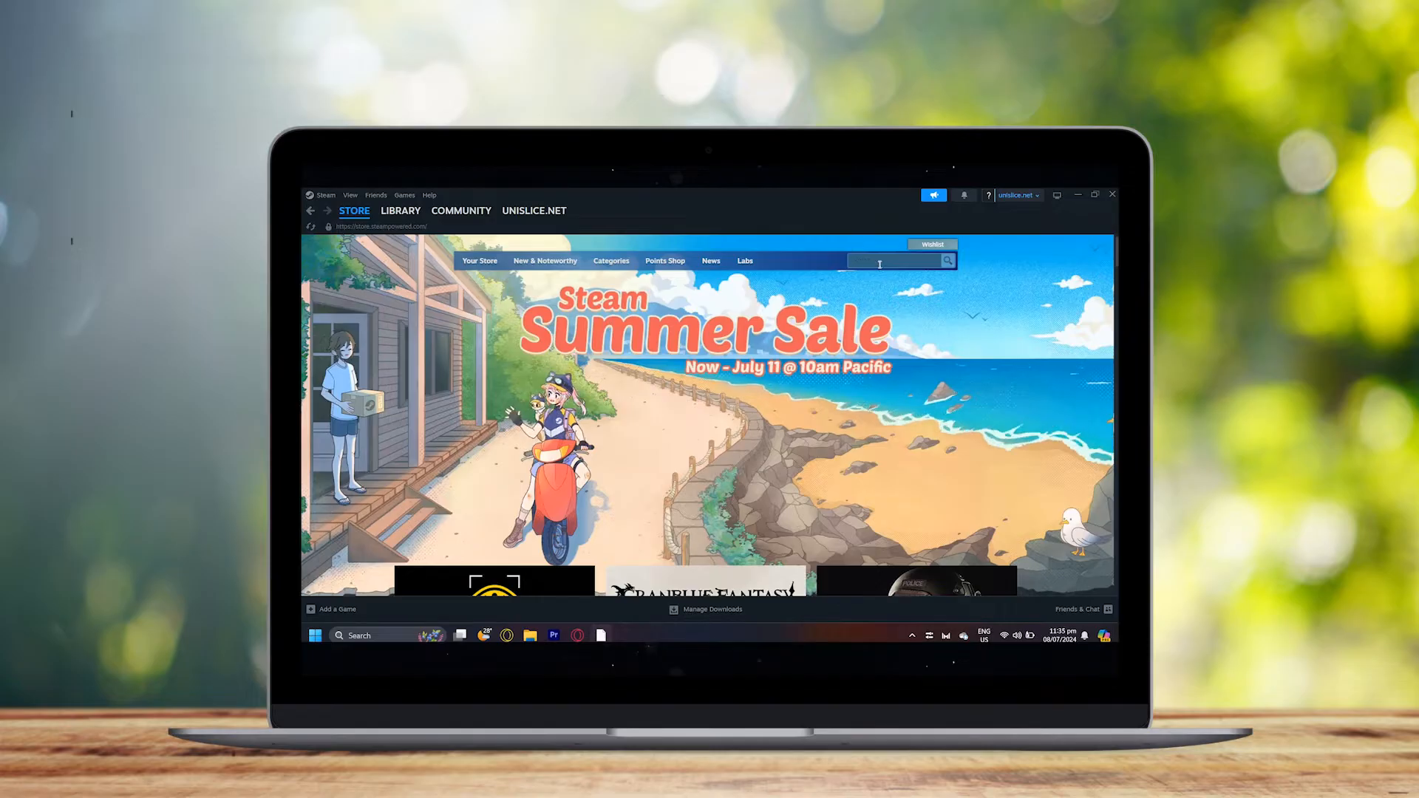
text(goril)
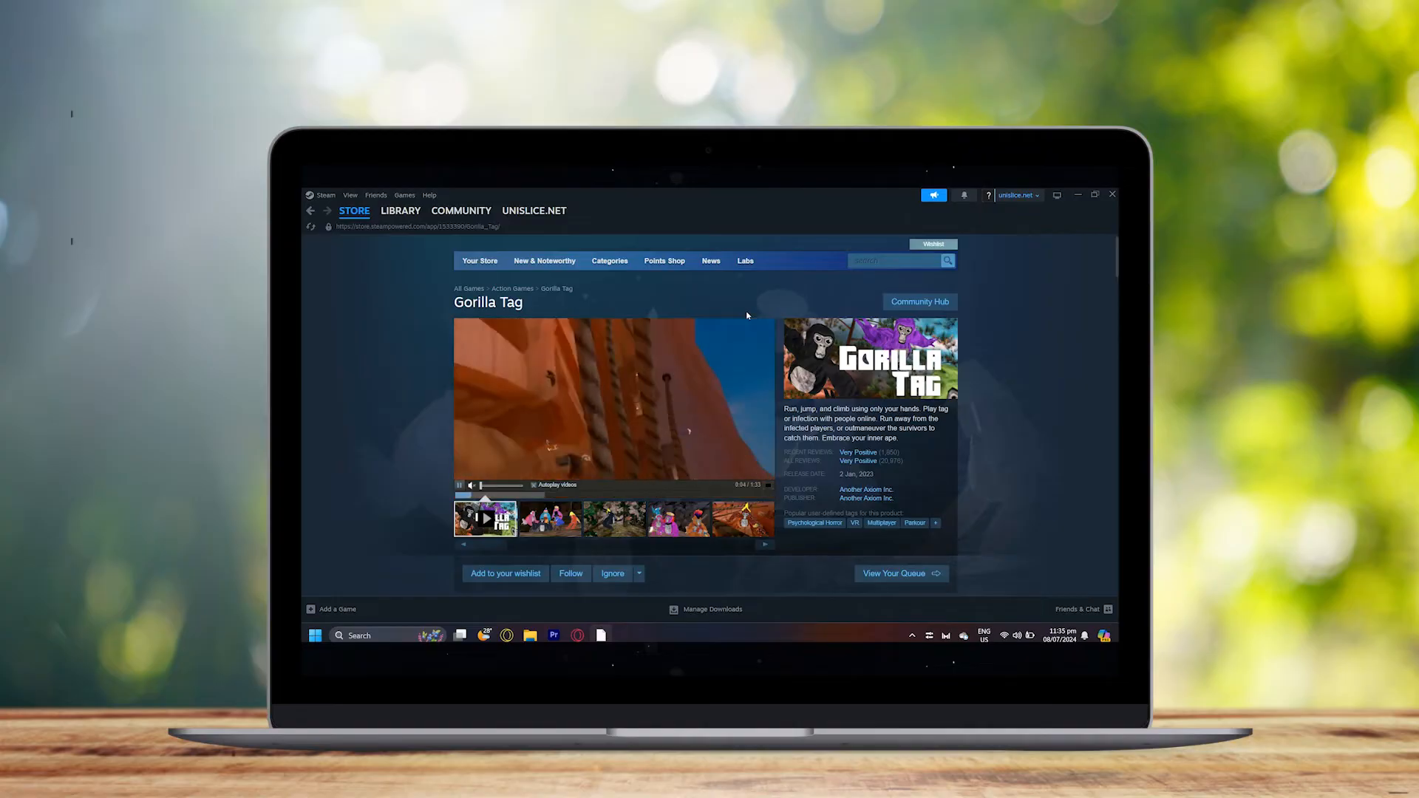
Add Gorilla Tag to the cart from its Buy section, confirming the ₱615.00 price.
scroll(down, 3)
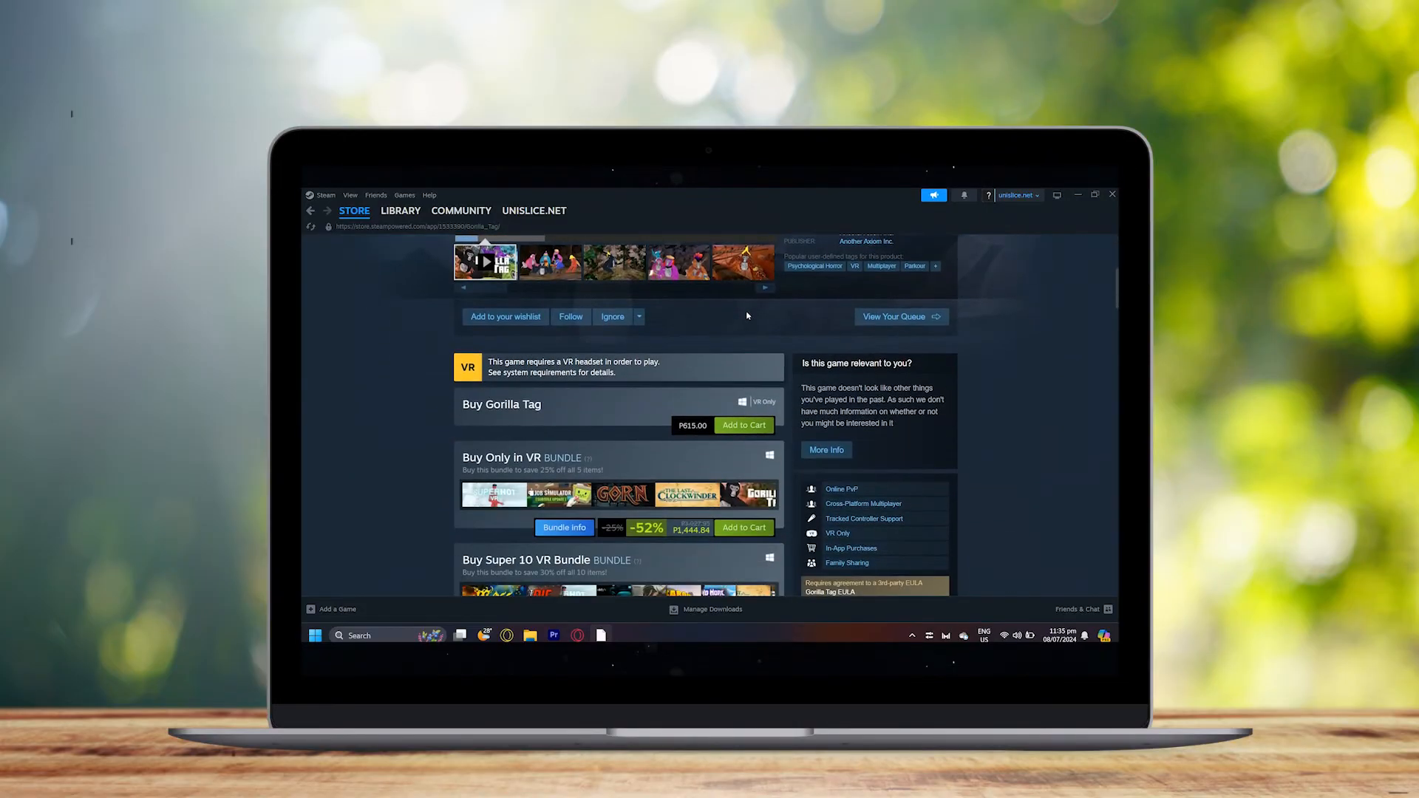
click(744, 426)
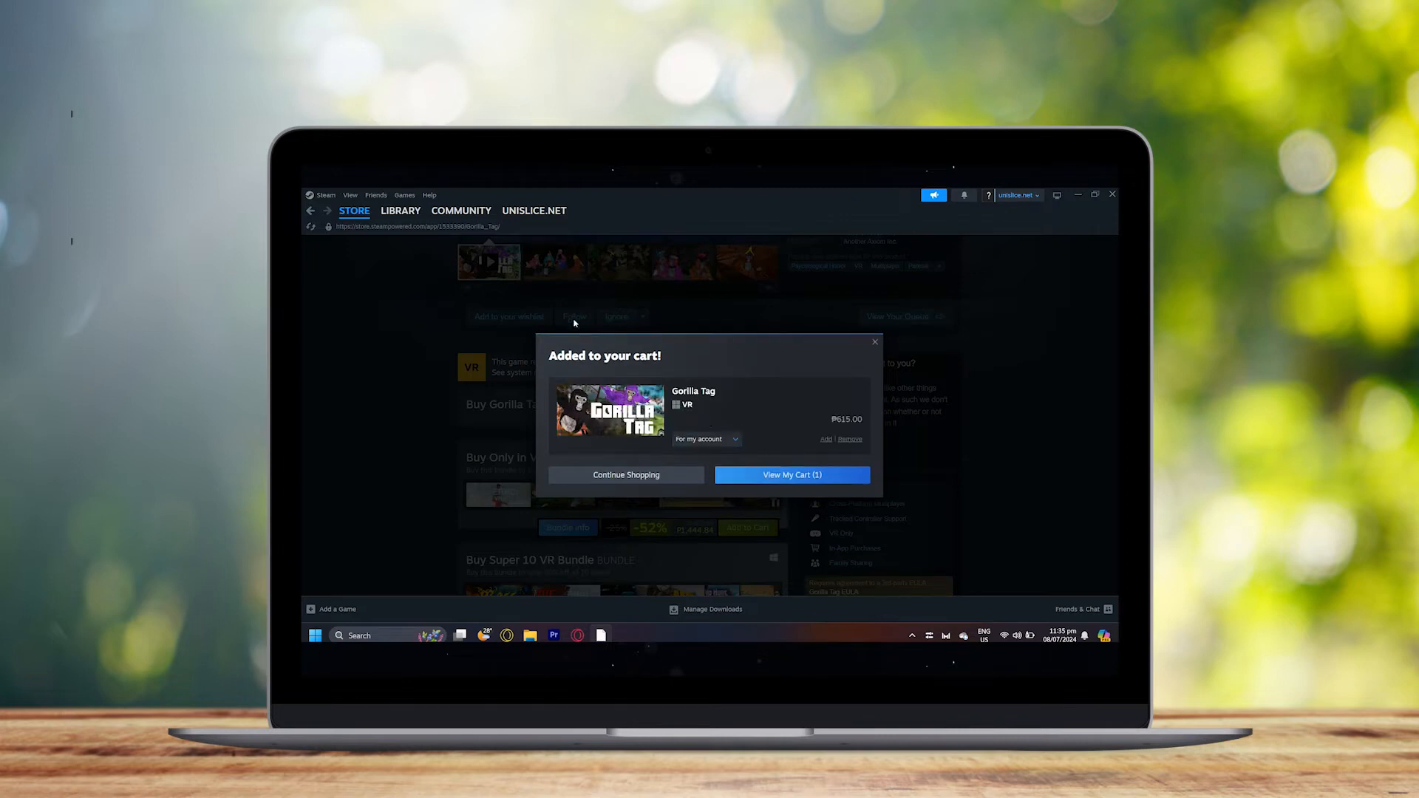
mouse_move(754, 340)
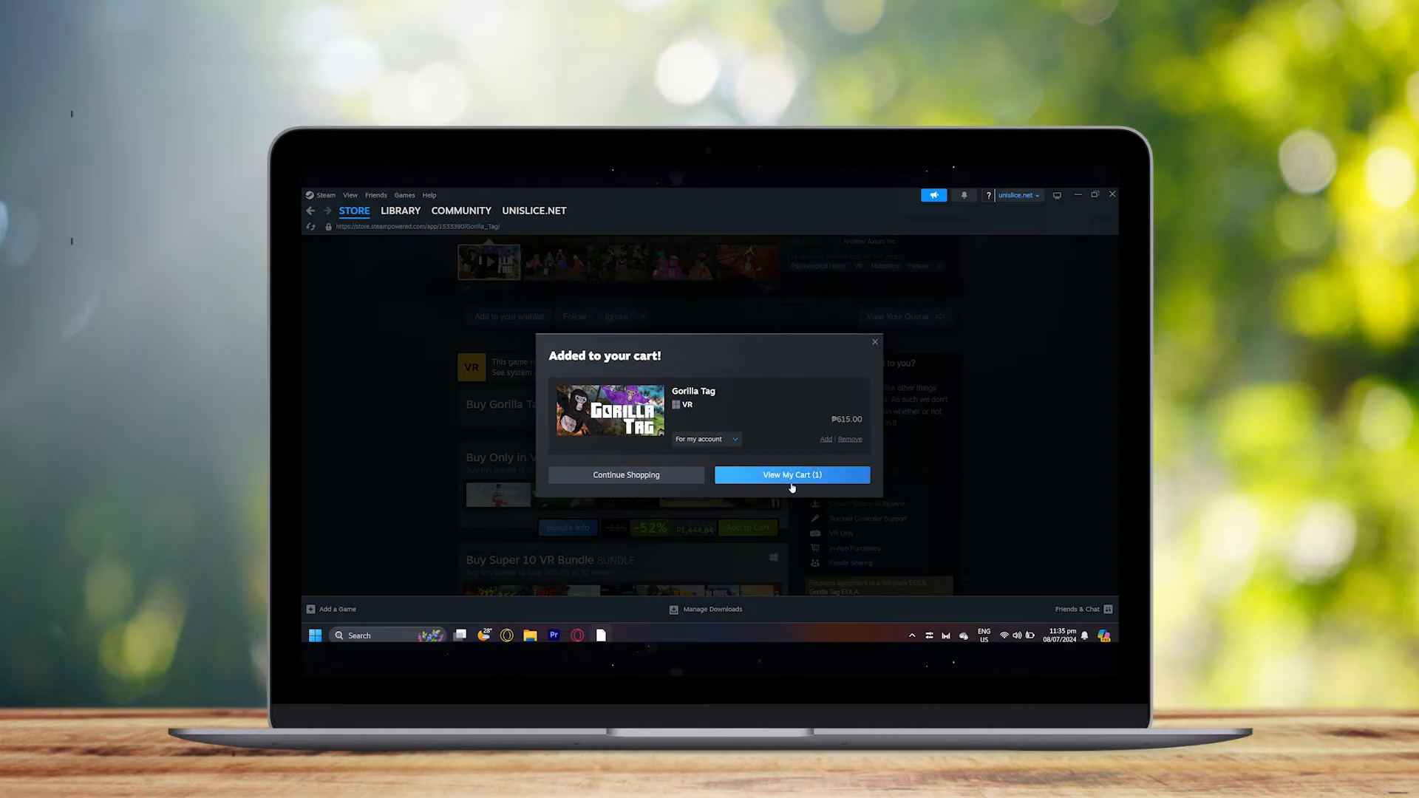
View the shopping cart listing Gorilla Tag with an estimated total of ₱615.00.
click(791, 474)
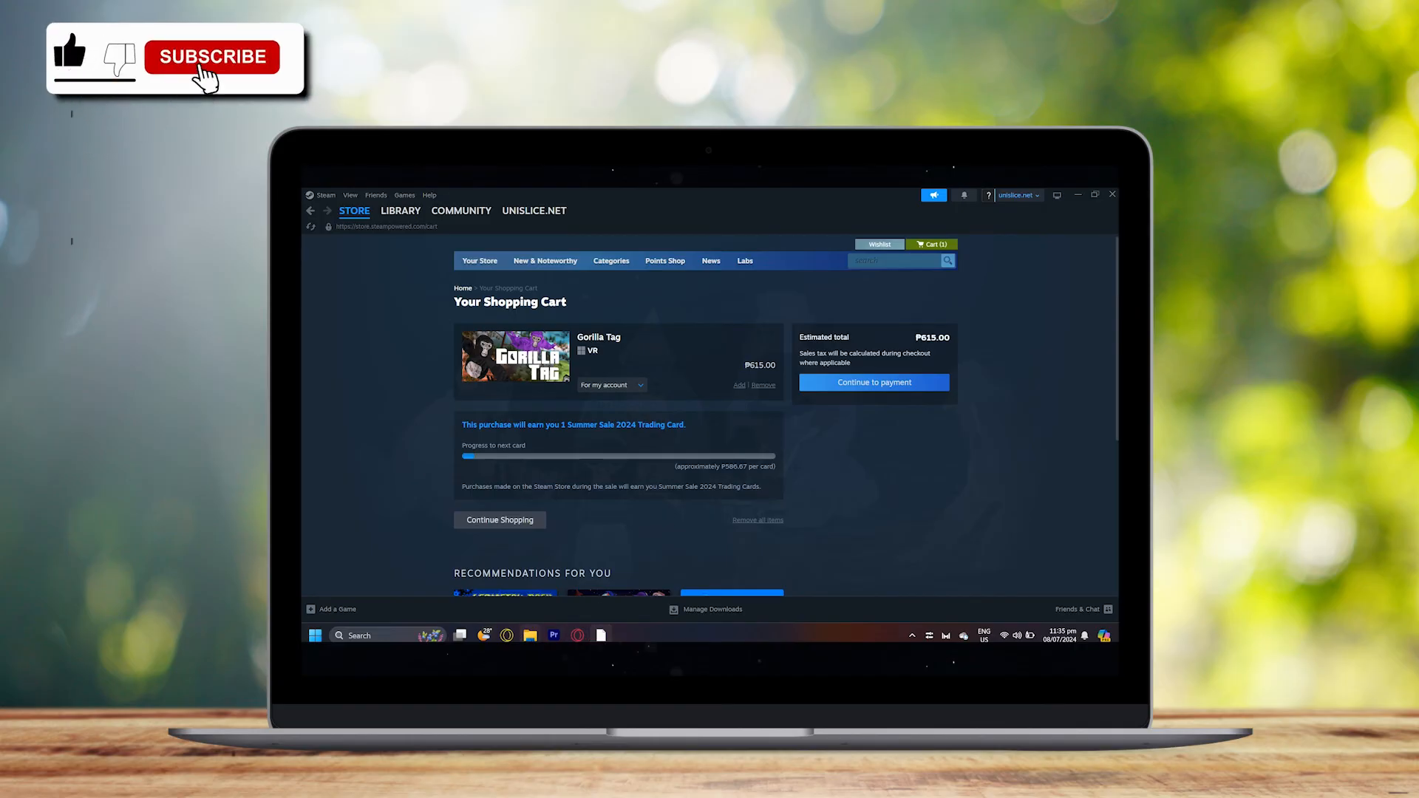
click(210, 56)
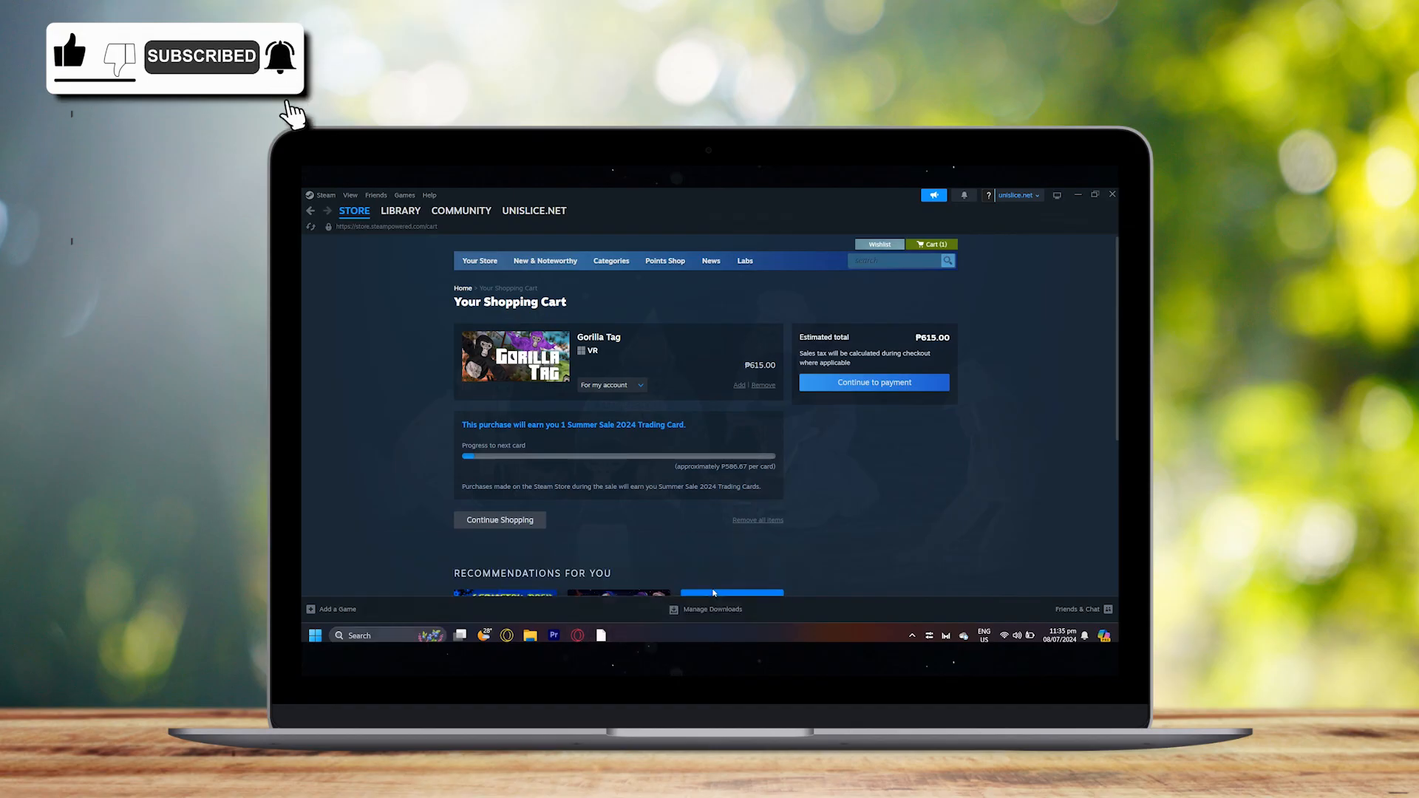